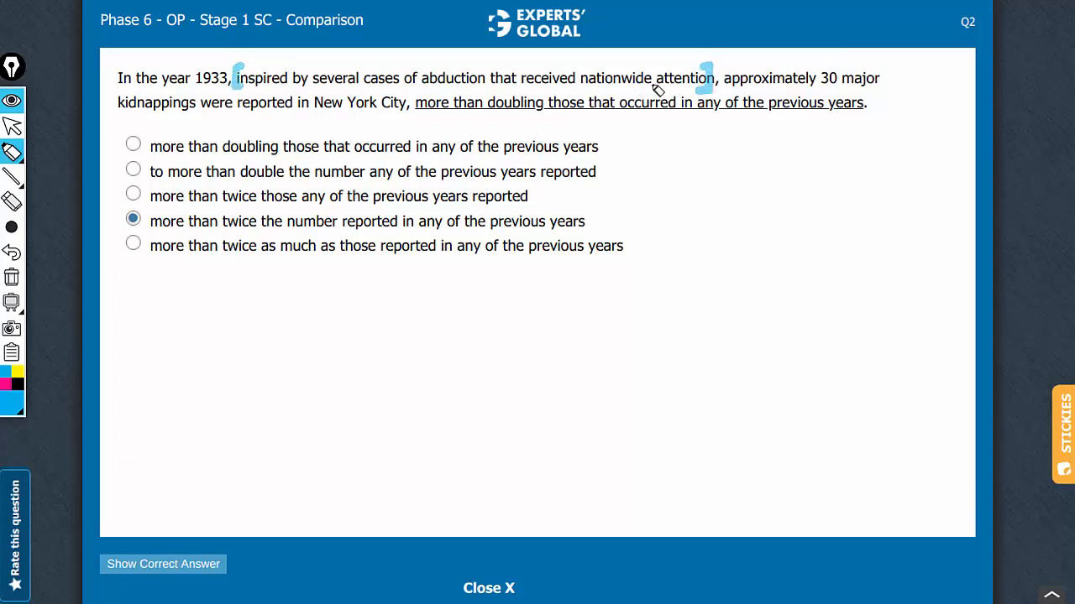
mouse_move(196, 92)
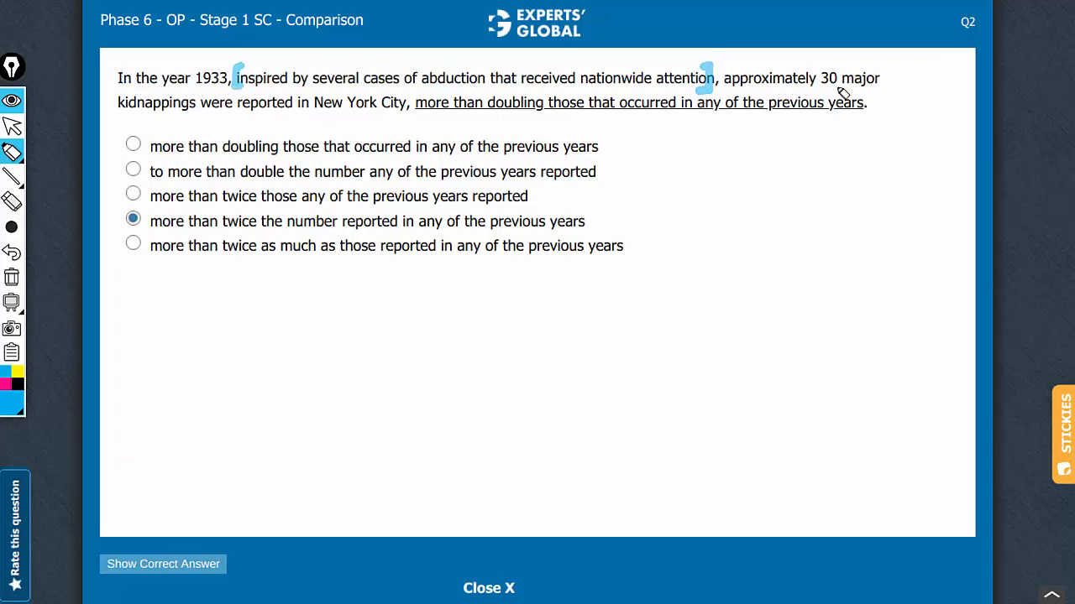
mouse_move(293, 116)
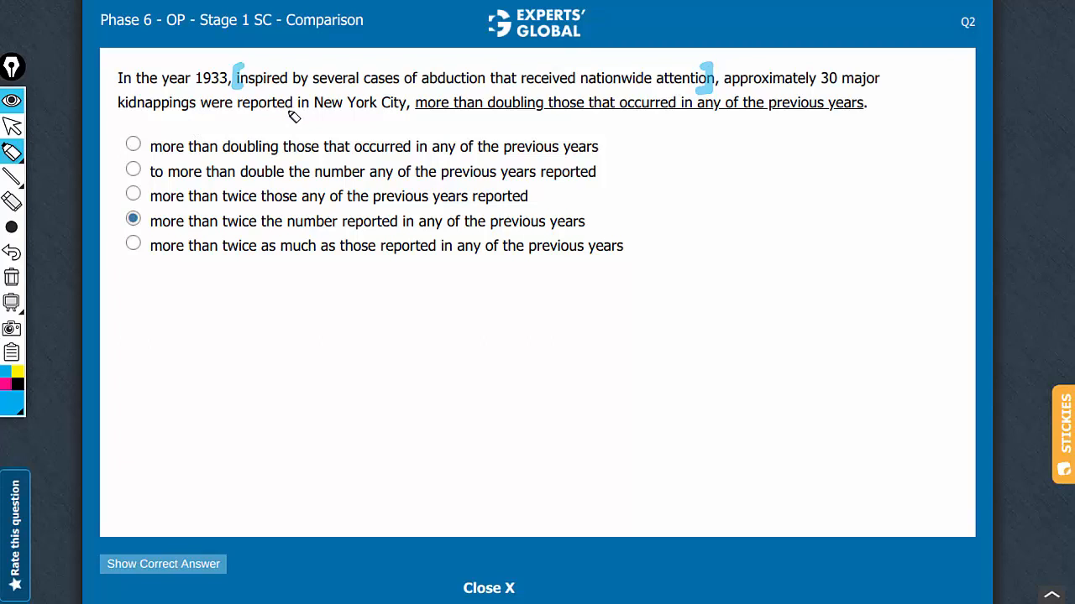
mouse_move(518, 112)
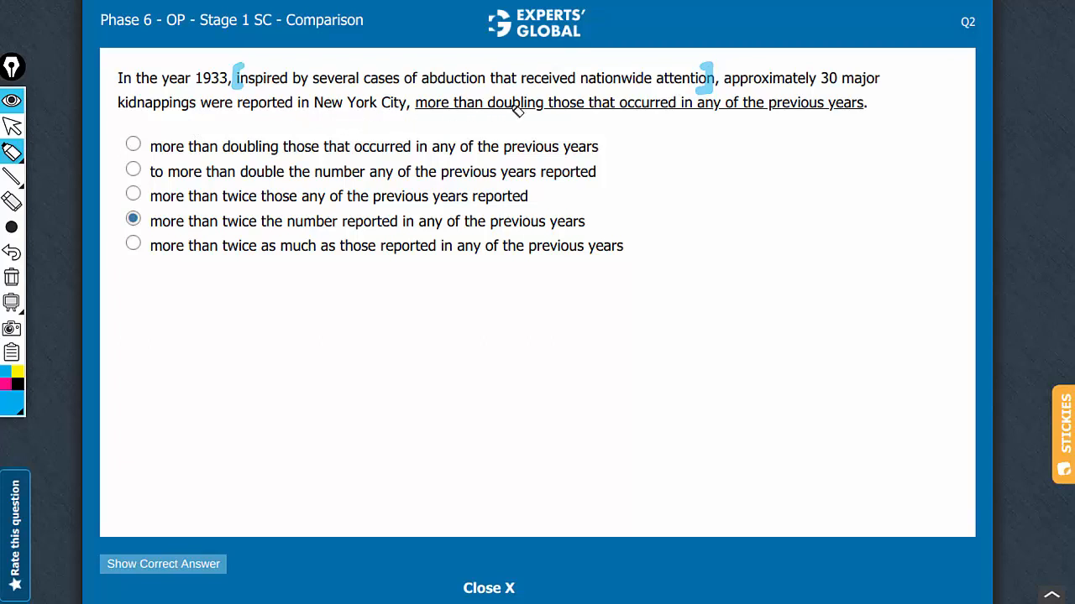
mouse_move(503, 105)
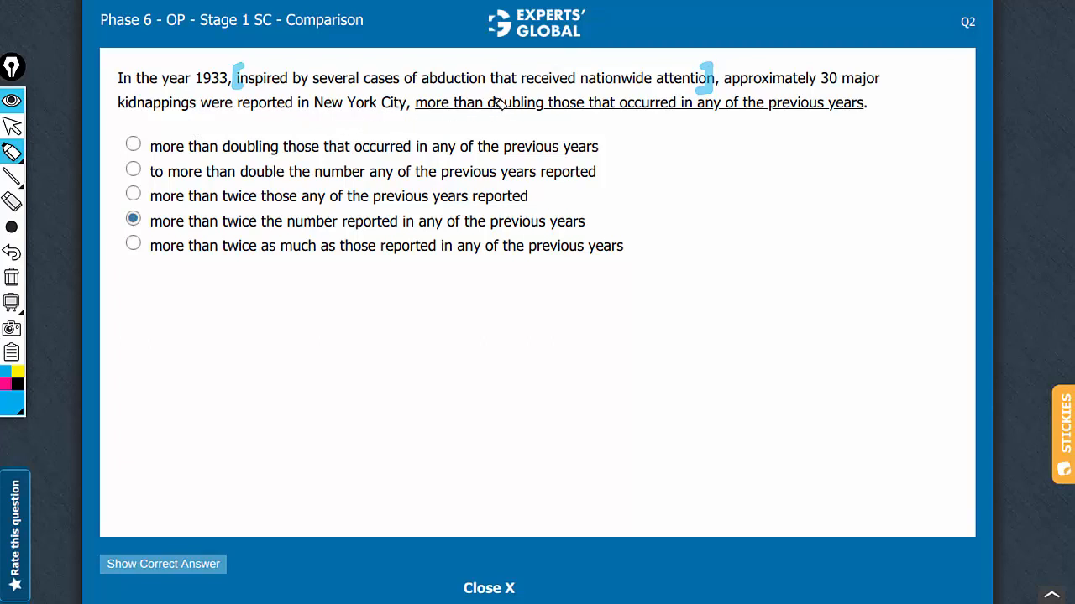
mouse_move(512, 107)
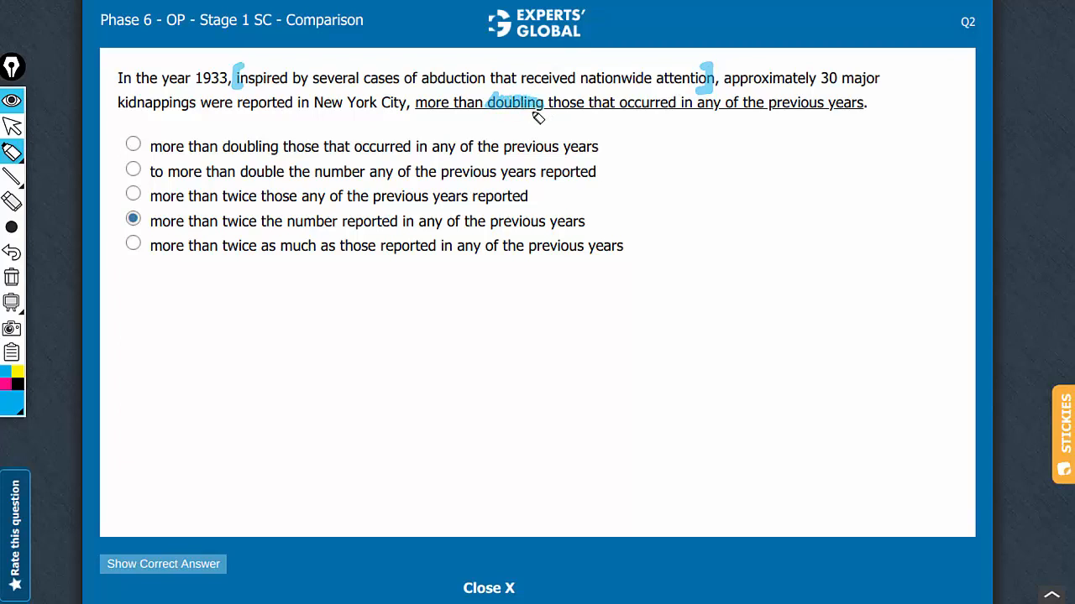
mouse_move(451, 107)
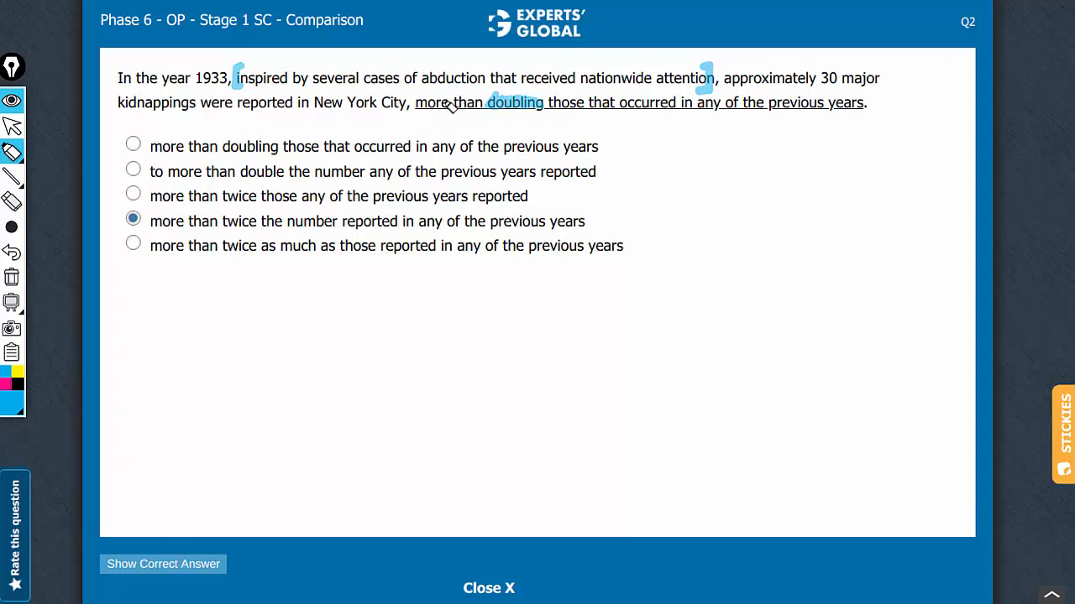
mouse_move(247, 109)
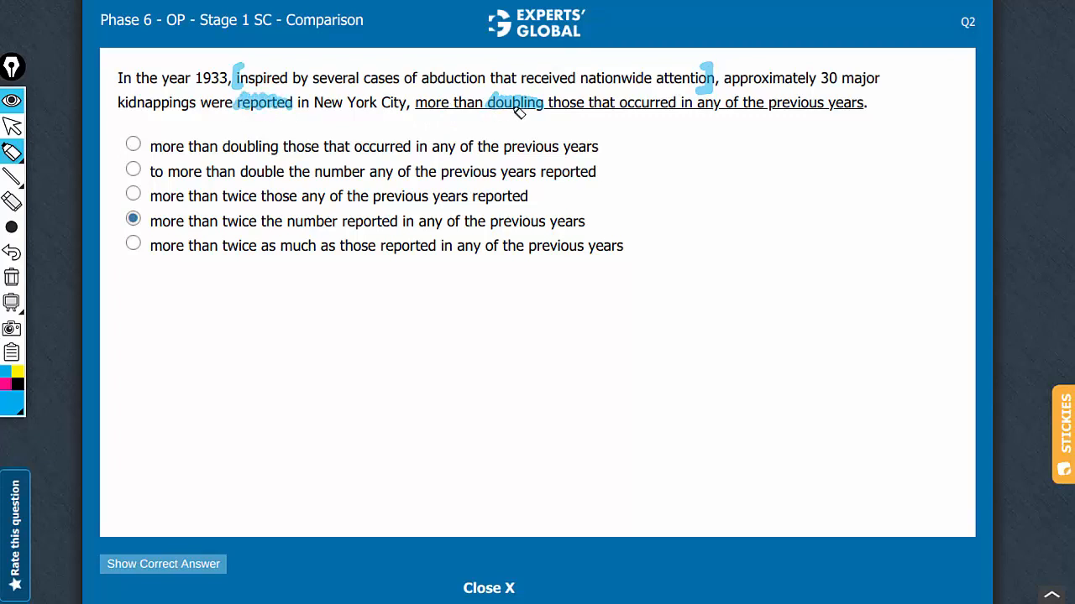
mouse_move(617, 153)
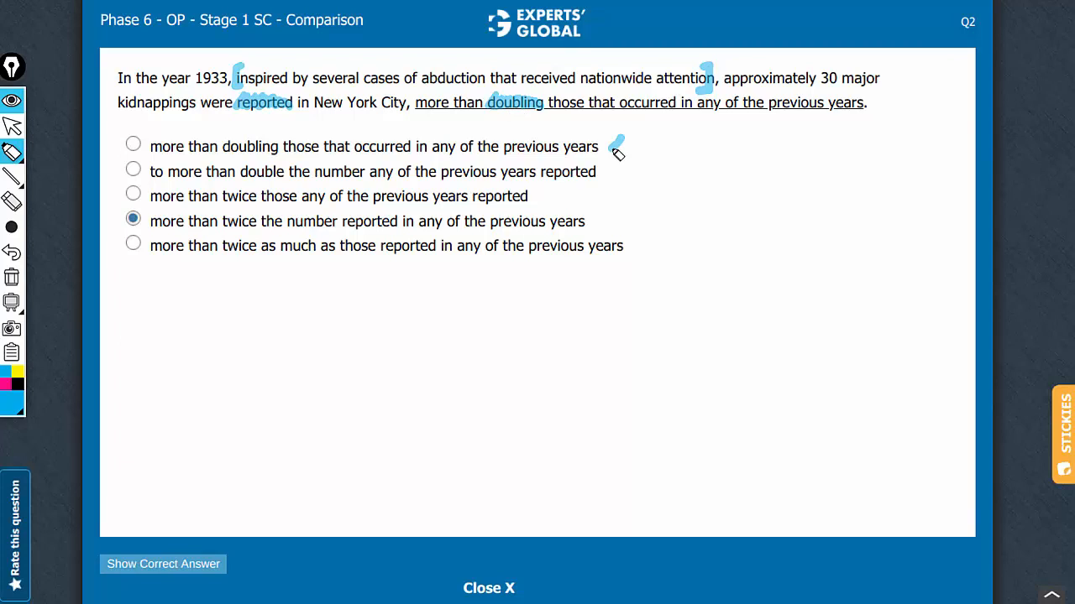
mouse_move(160, 172)
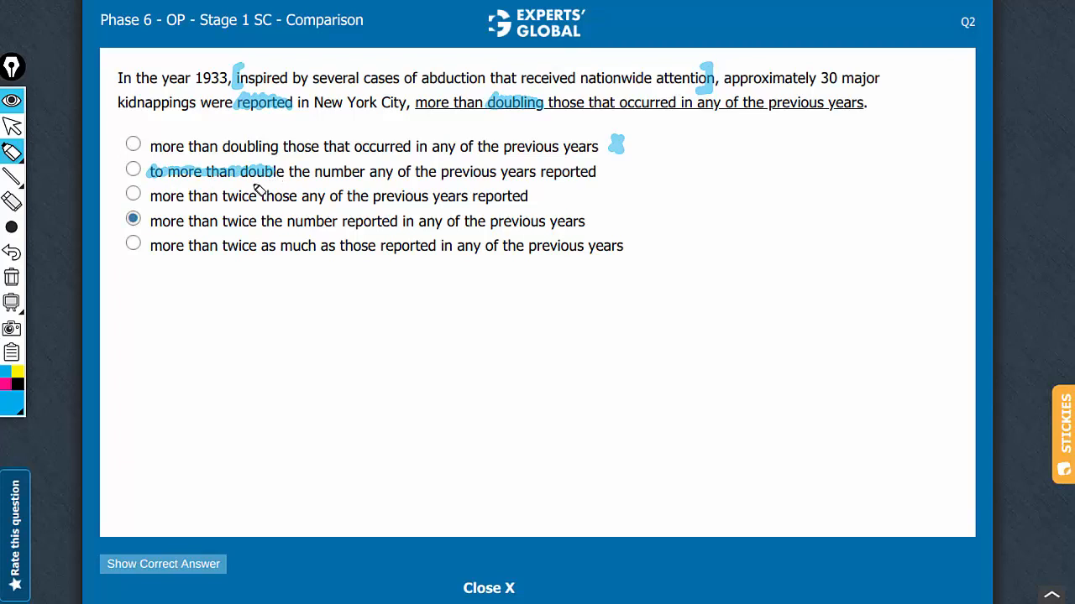
mouse_move(342, 175)
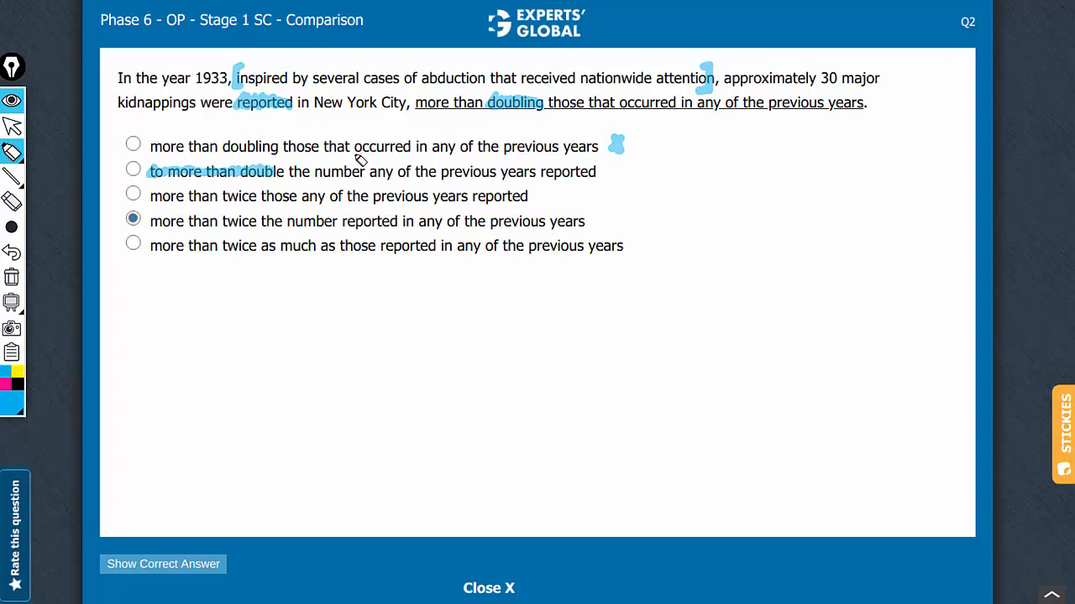
mouse_move(465, 124)
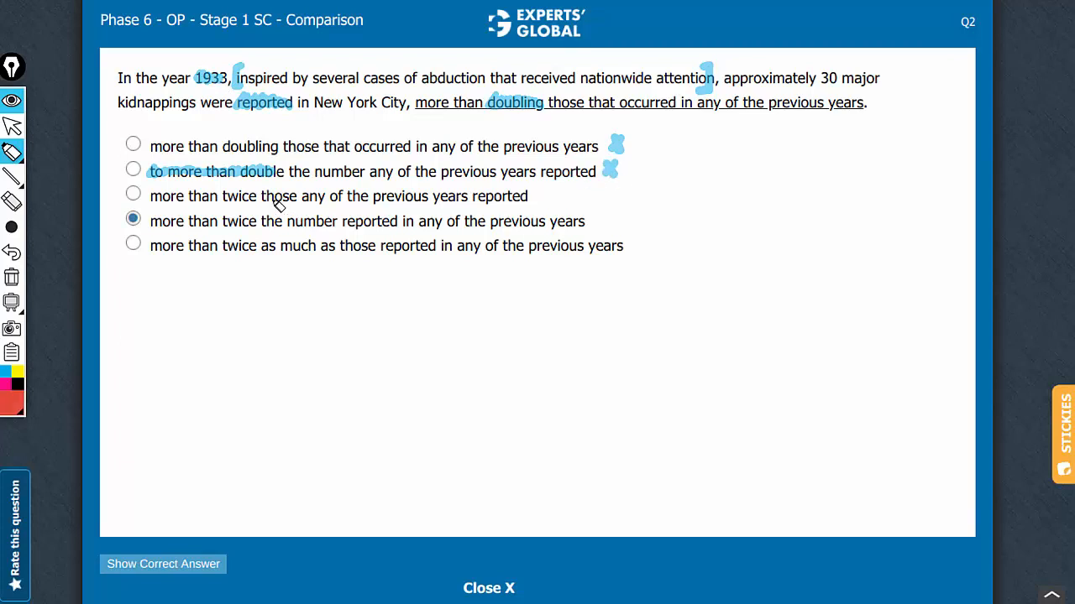
mouse_move(269, 202)
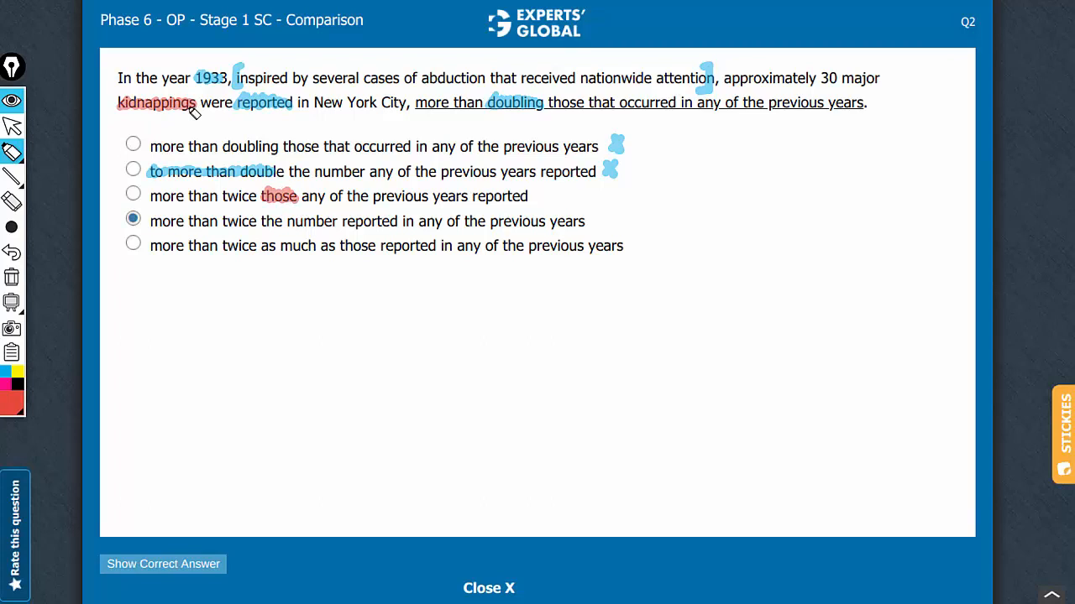
mouse_move(835, 80)
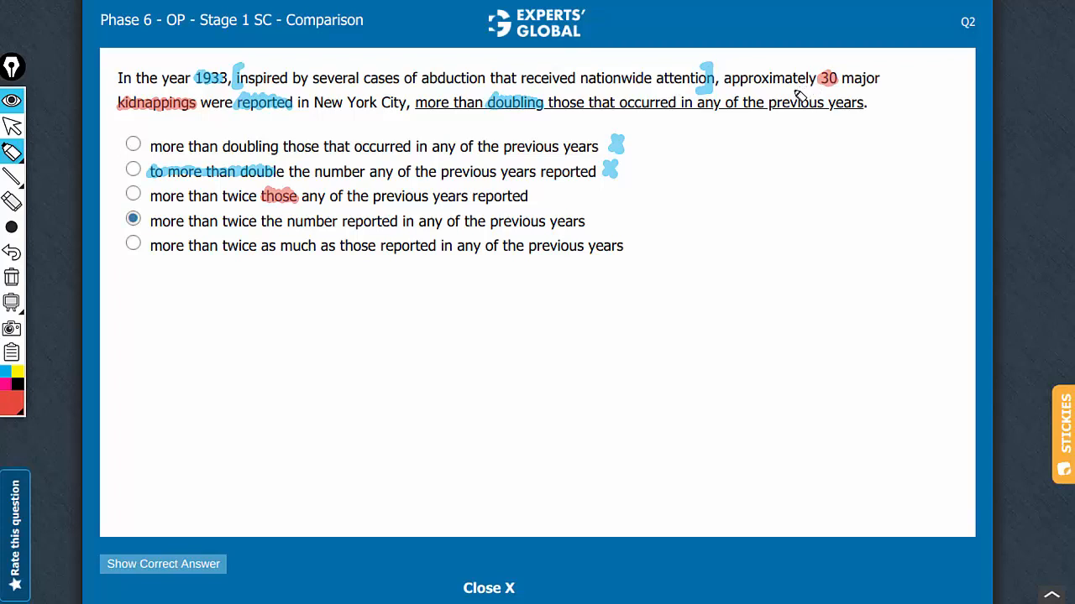
mouse_move(838, 83)
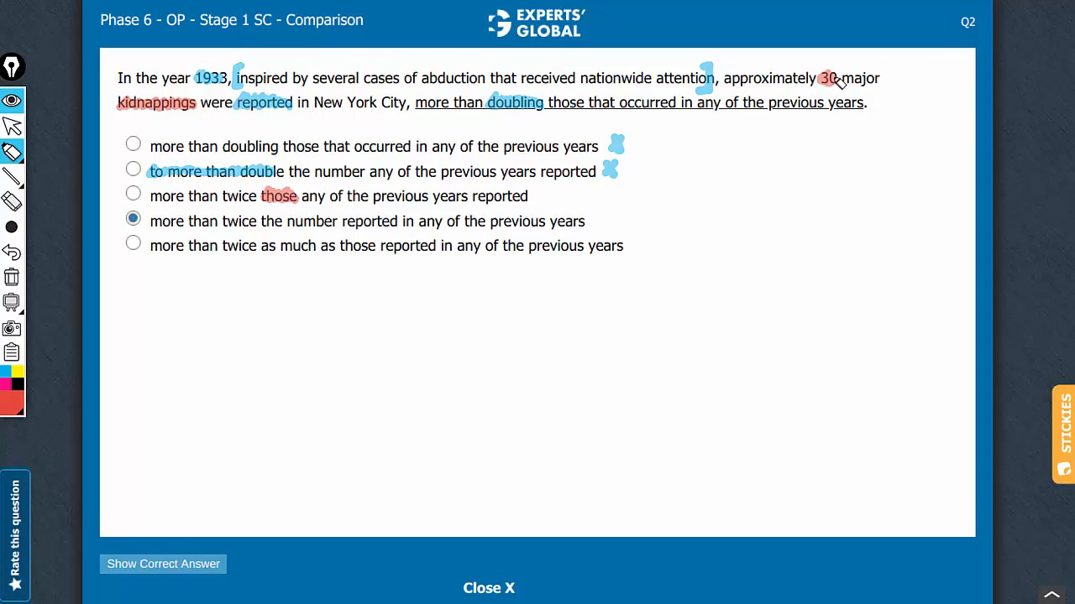
mouse_move(126, 107)
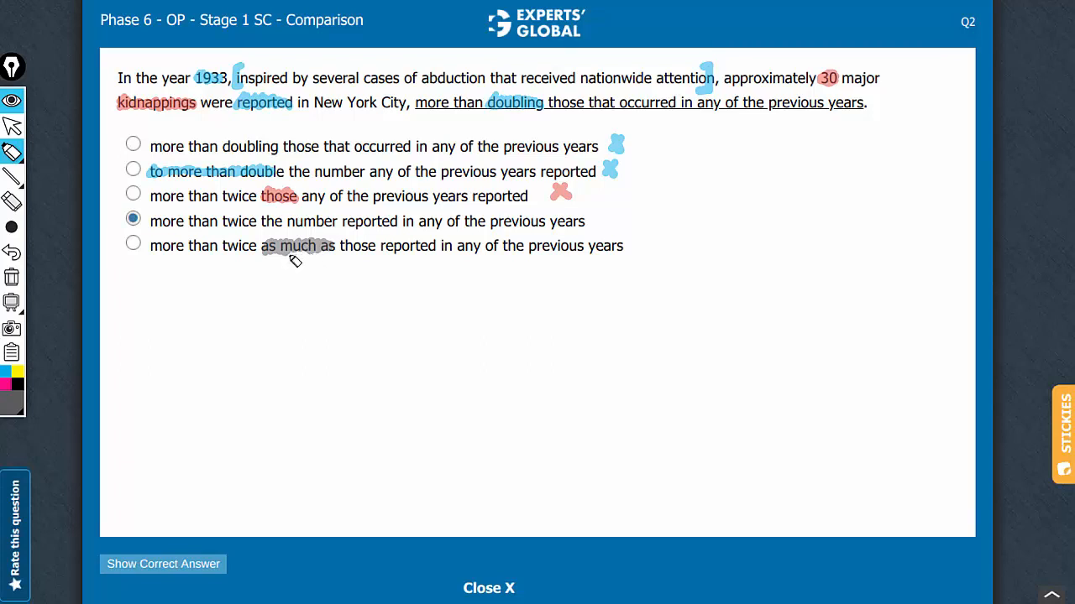
mouse_move(307, 257)
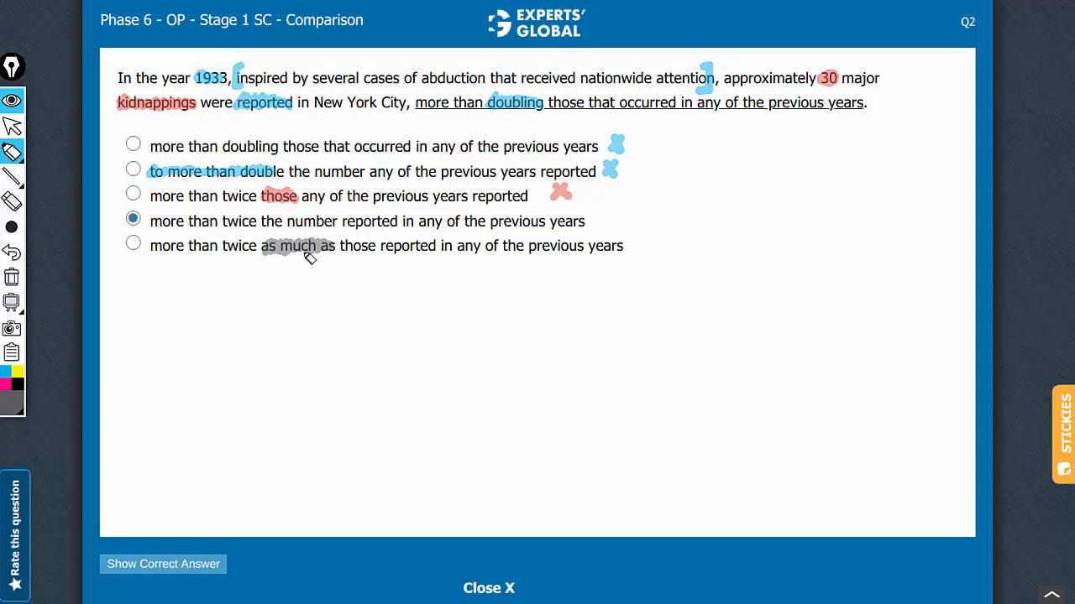
mouse_move(415, 248)
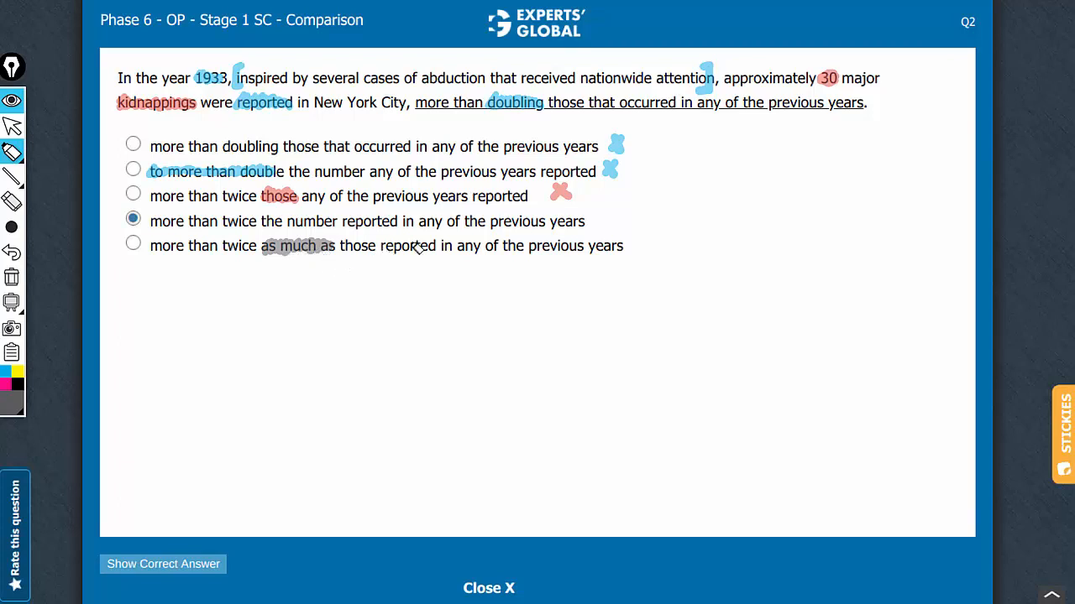
mouse_move(651, 251)
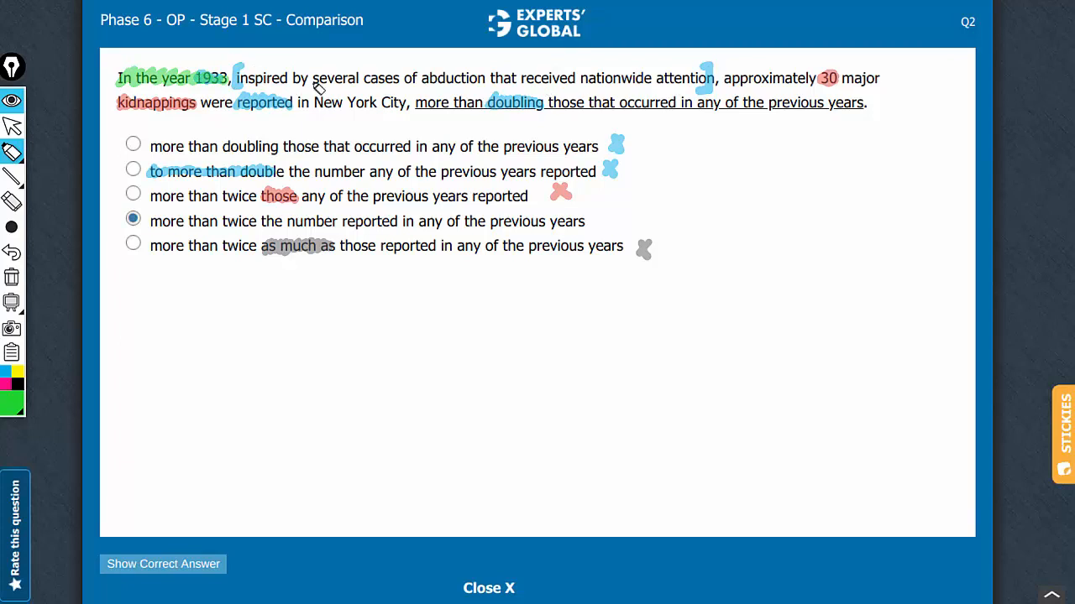
mouse_move(832, 78)
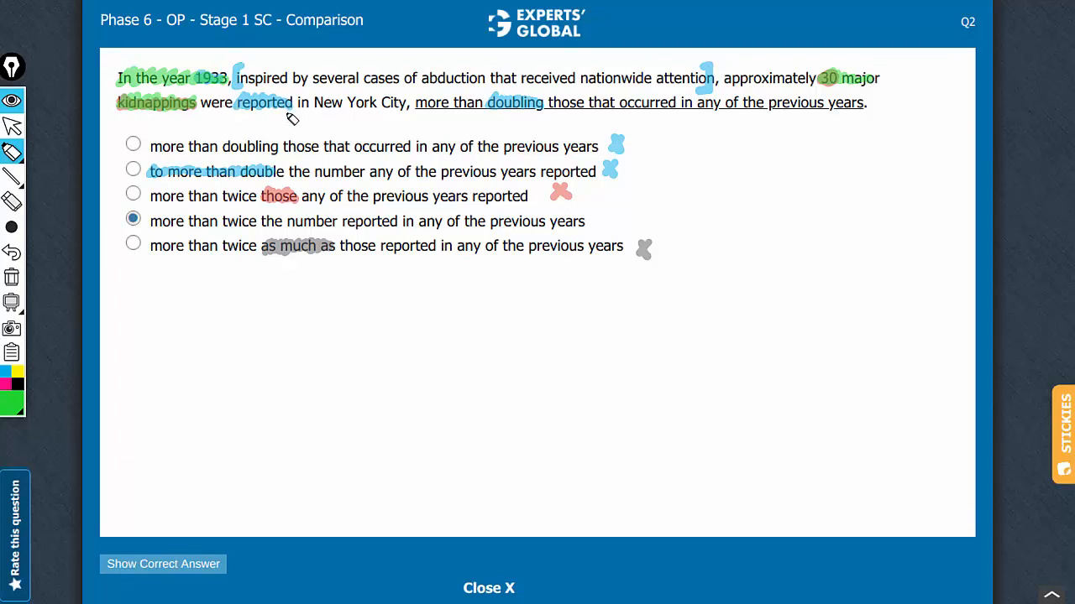
mouse_move(398, 134)
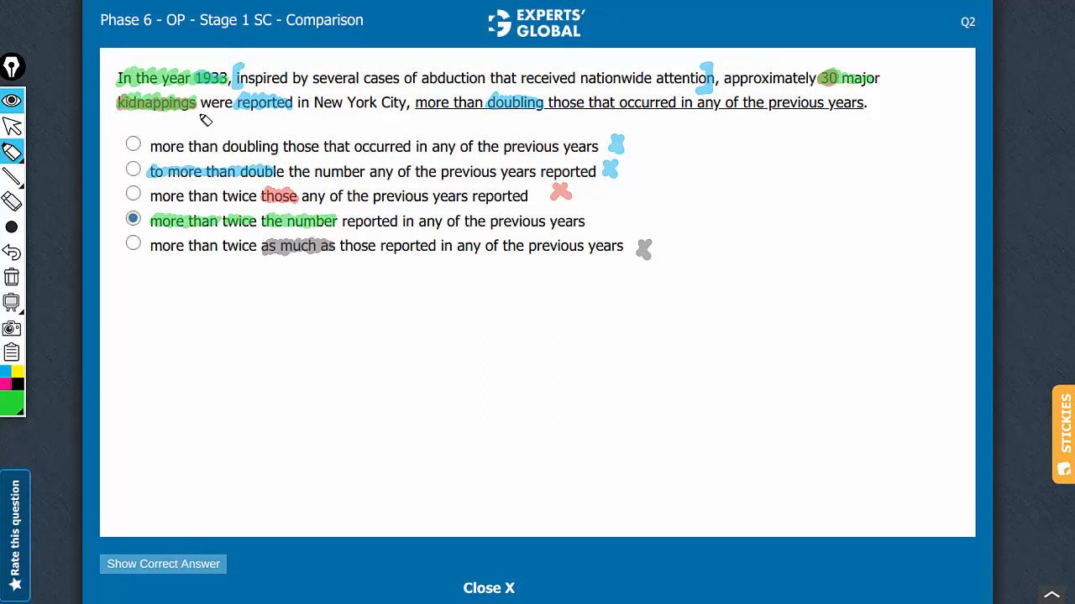
mouse_move(326, 233)
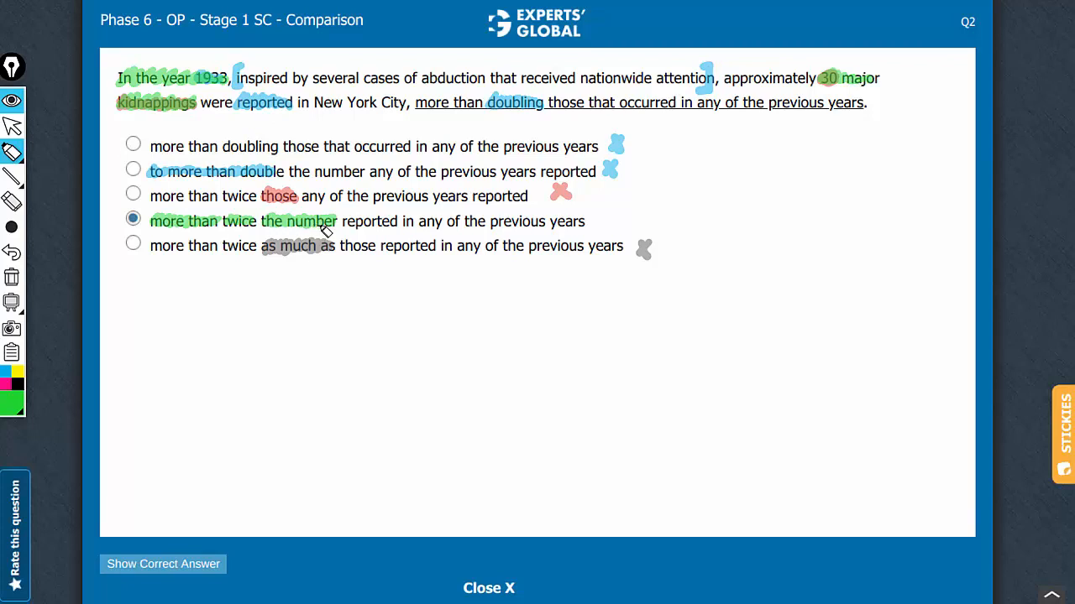
mouse_move(445, 233)
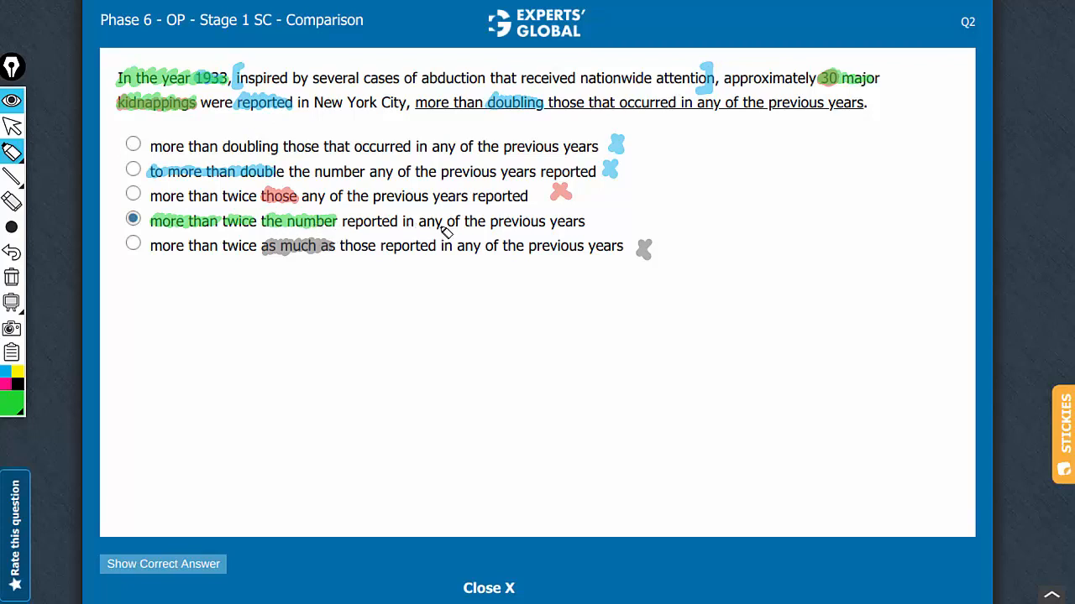
mouse_move(598, 225)
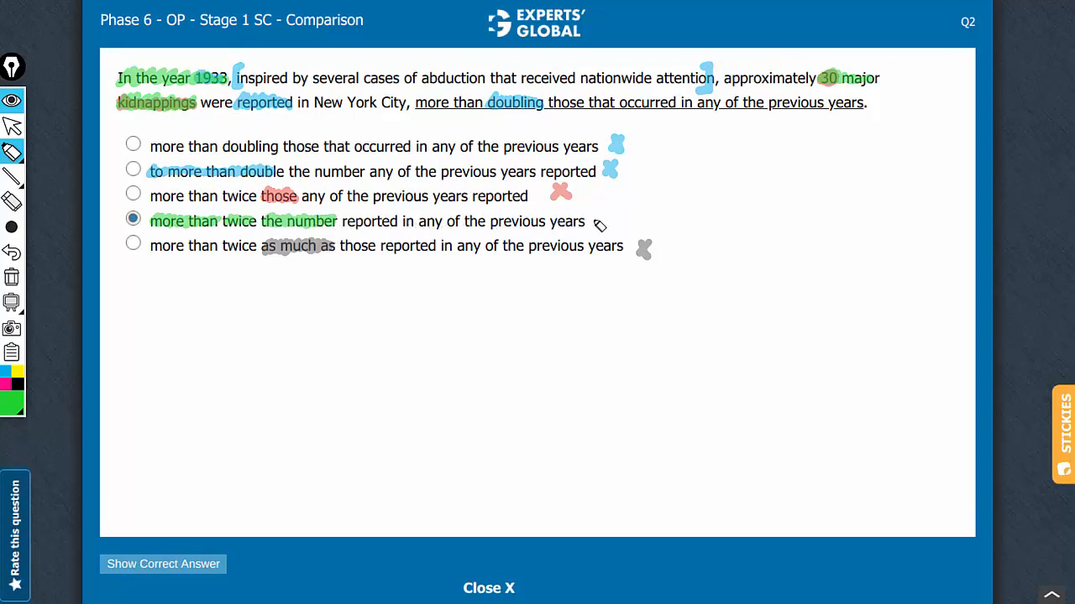